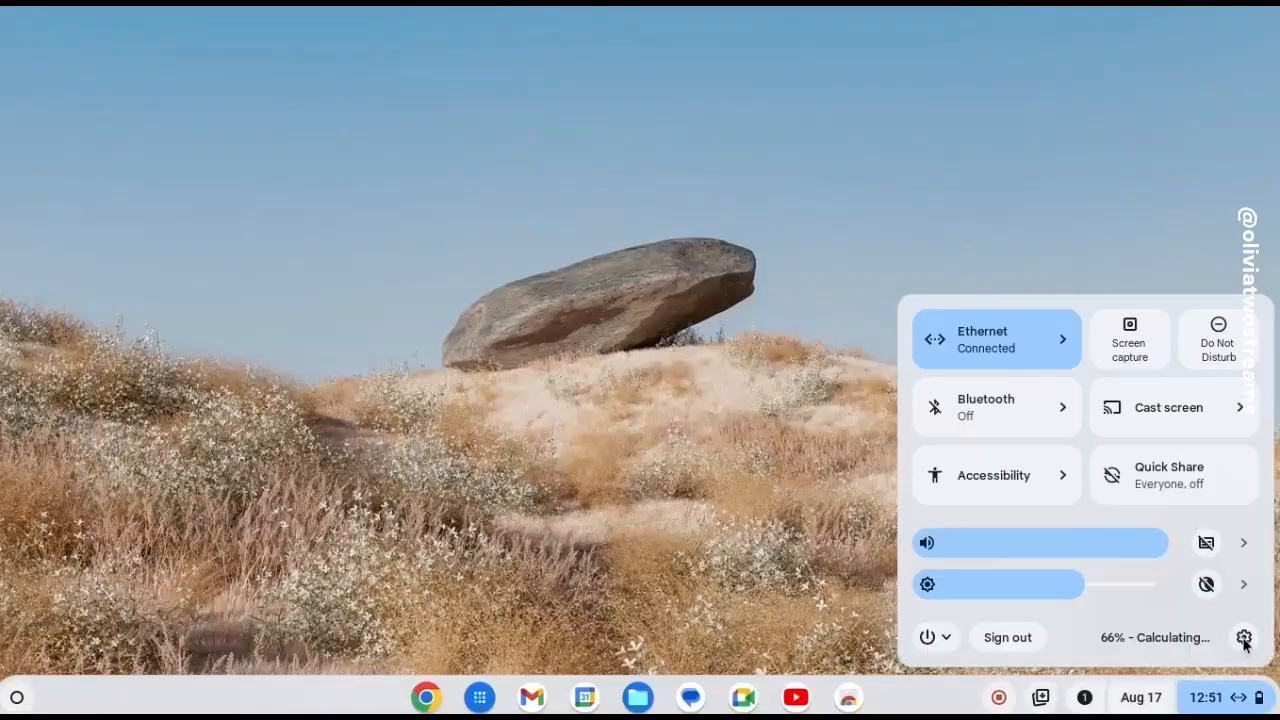
Open Settings from Quick Settings and go to the Device page.
{"action": "left_click", "coordinate": [1244, 638]}
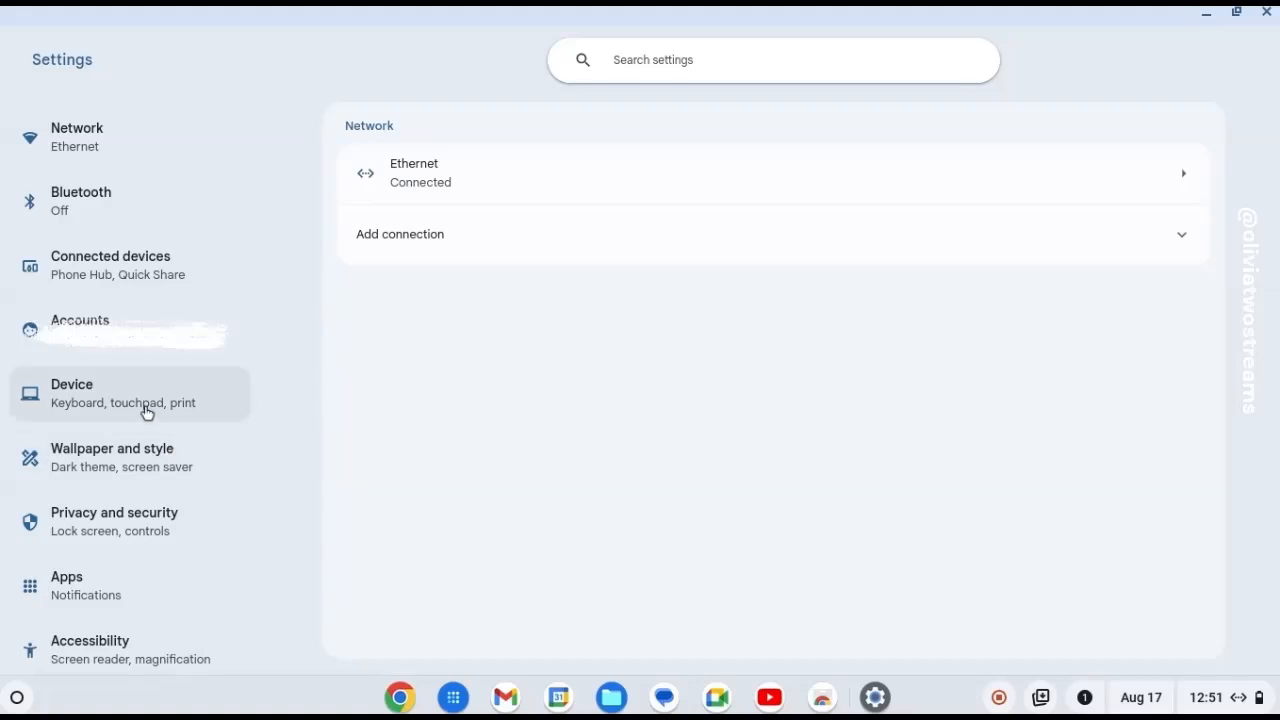
{"action": "left_click", "coordinate": [128, 393]}
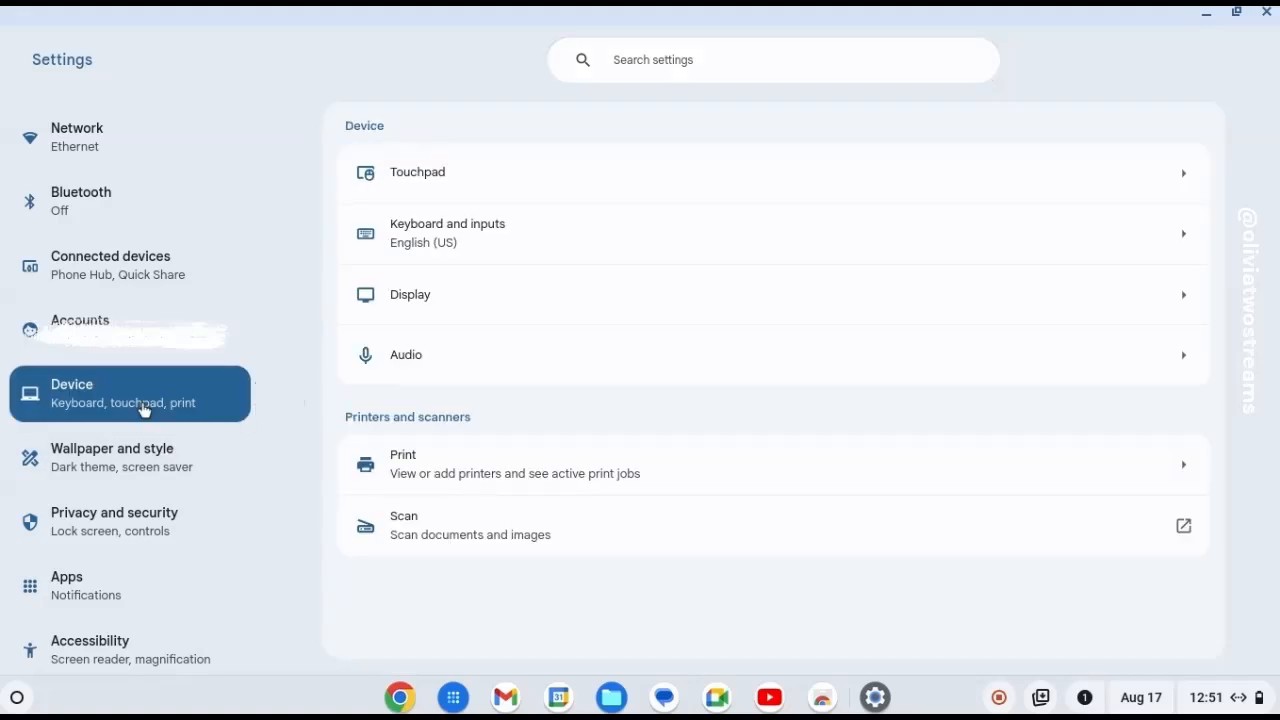
{"action": "mouse_move", "coordinate": [409, 294]}
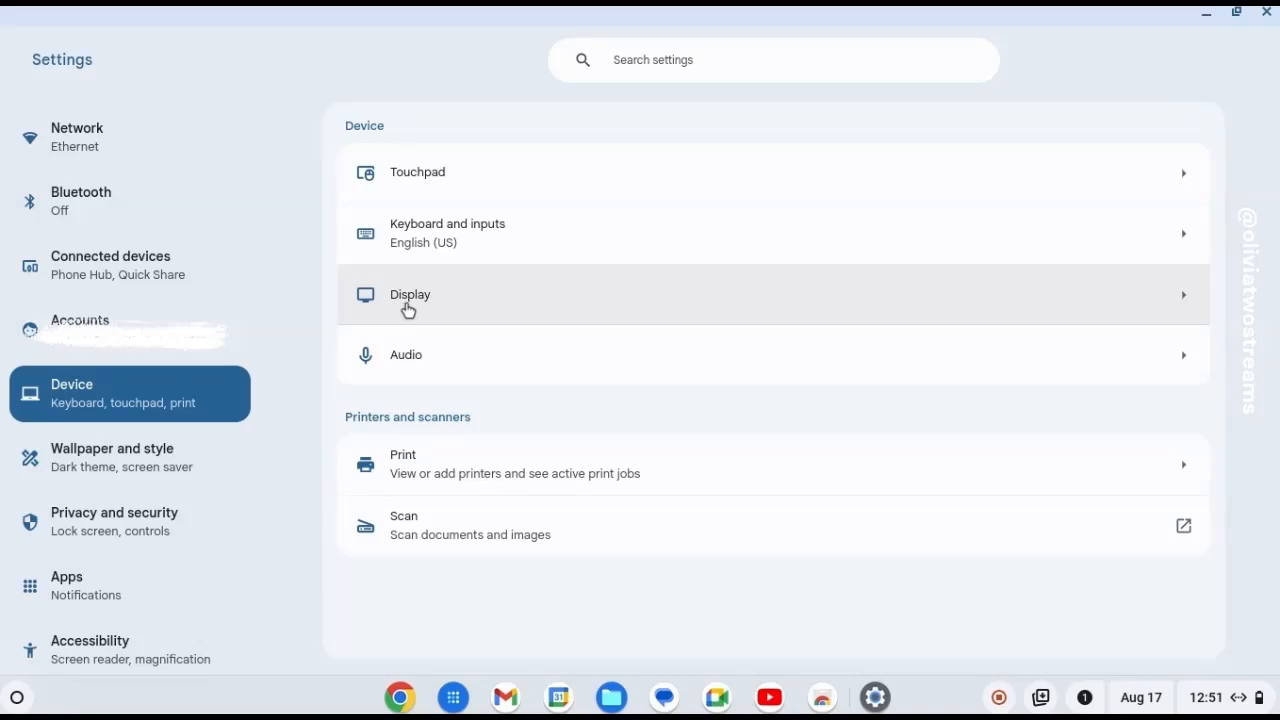
Open the Display page from the Device settings.
{"action": "left_click", "coordinate": [408, 294]}
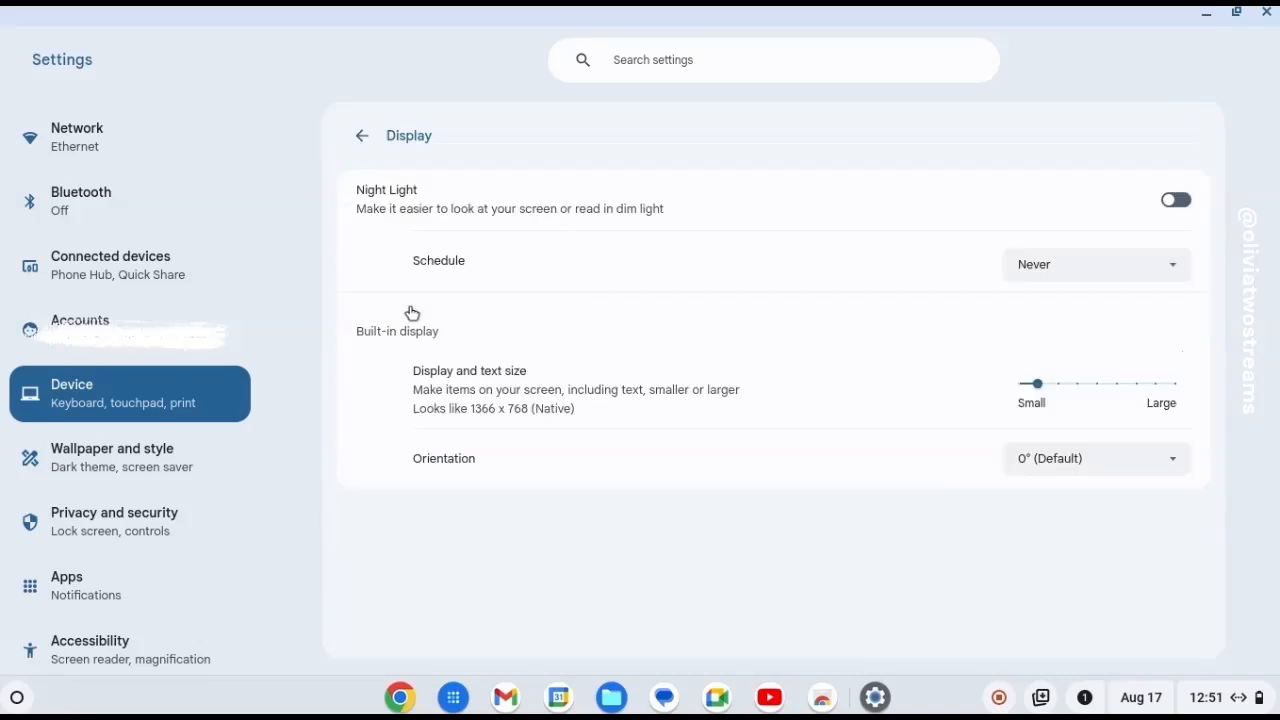
{"action": "mouse_move", "coordinate": [430, 353]}
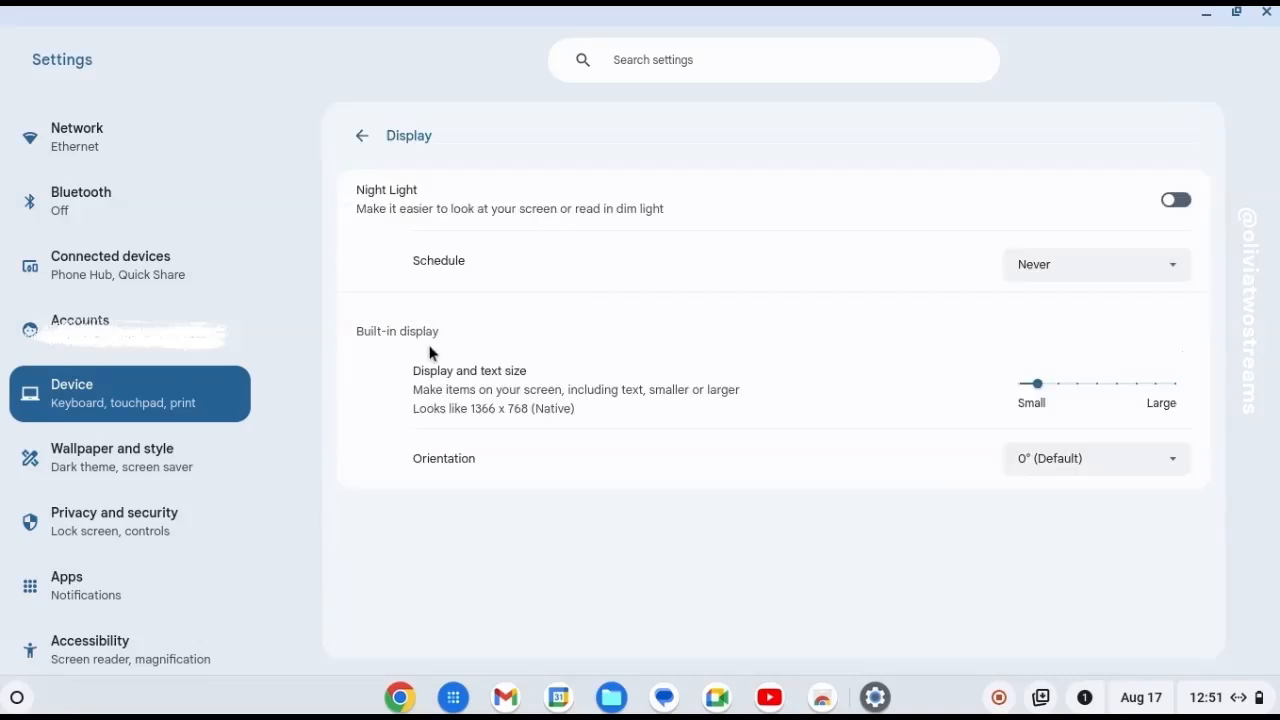
{"action": "mouse_move", "coordinate": [505, 438]}
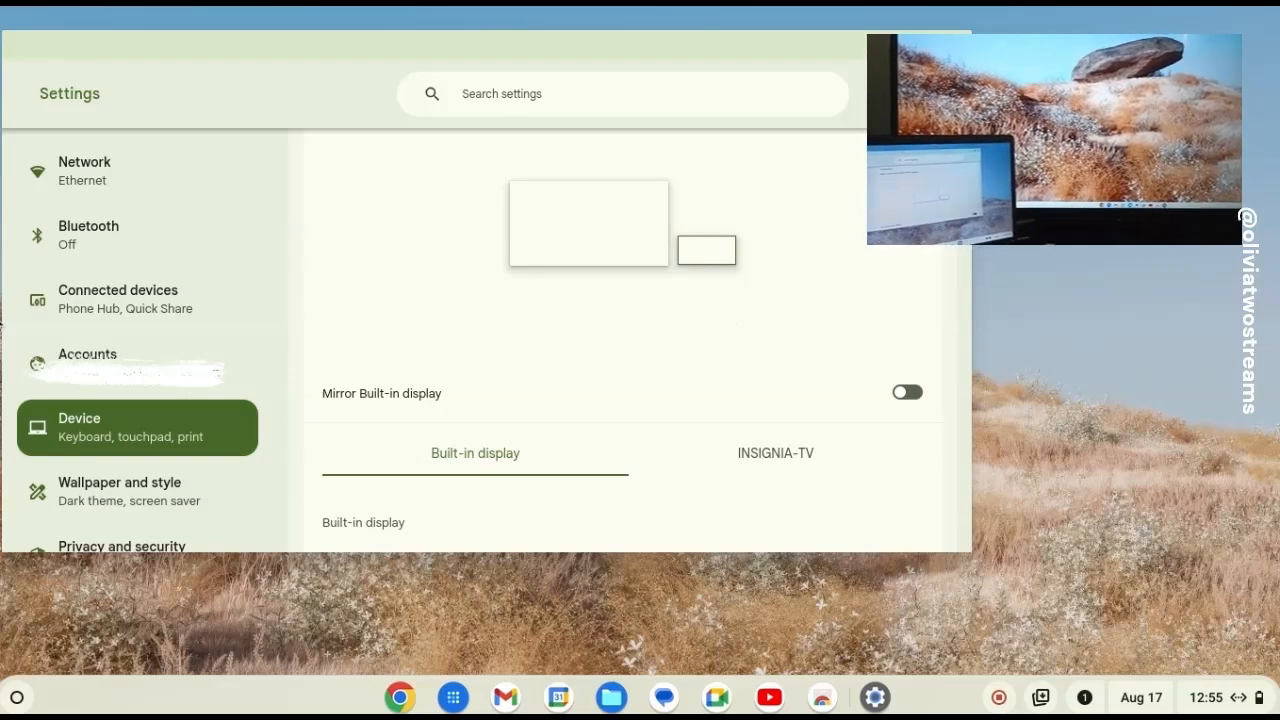
Select the INSIGNIA-TV display and turn on Mirror Built-in display.
{"action": "left_click", "coordinate": [775, 453]}
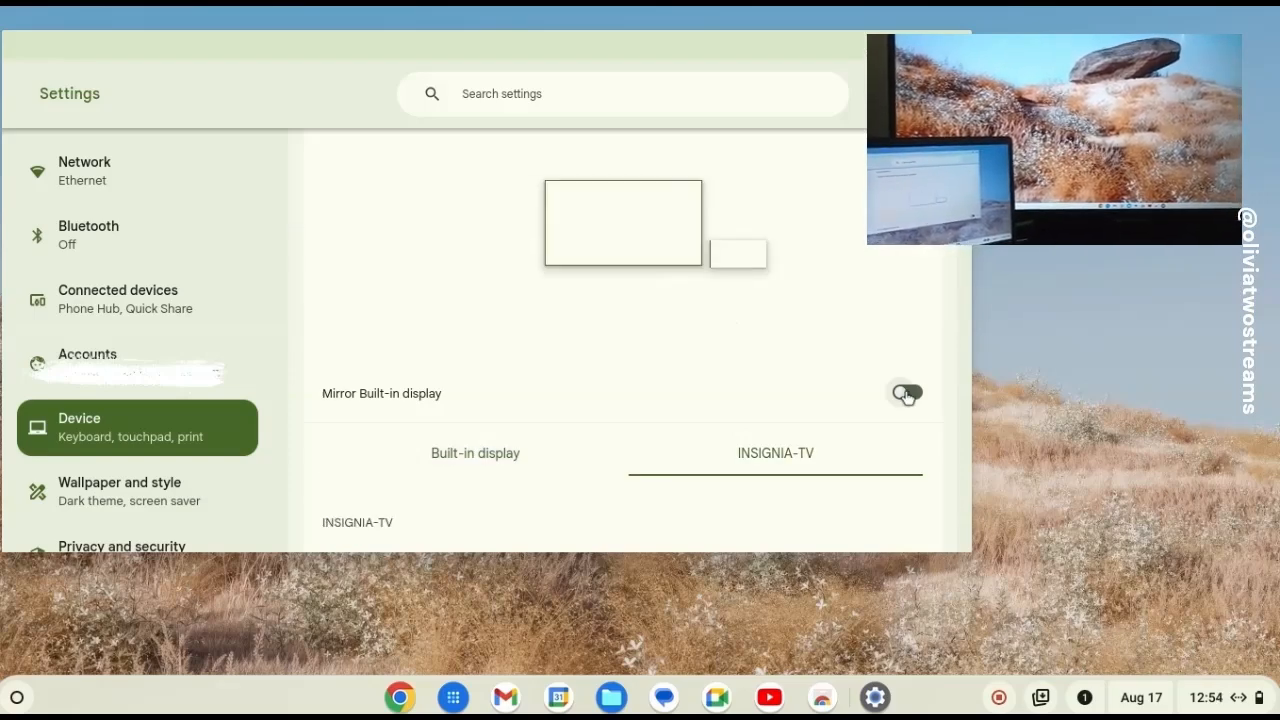
{"action": "left_click", "coordinate": [905, 392]}
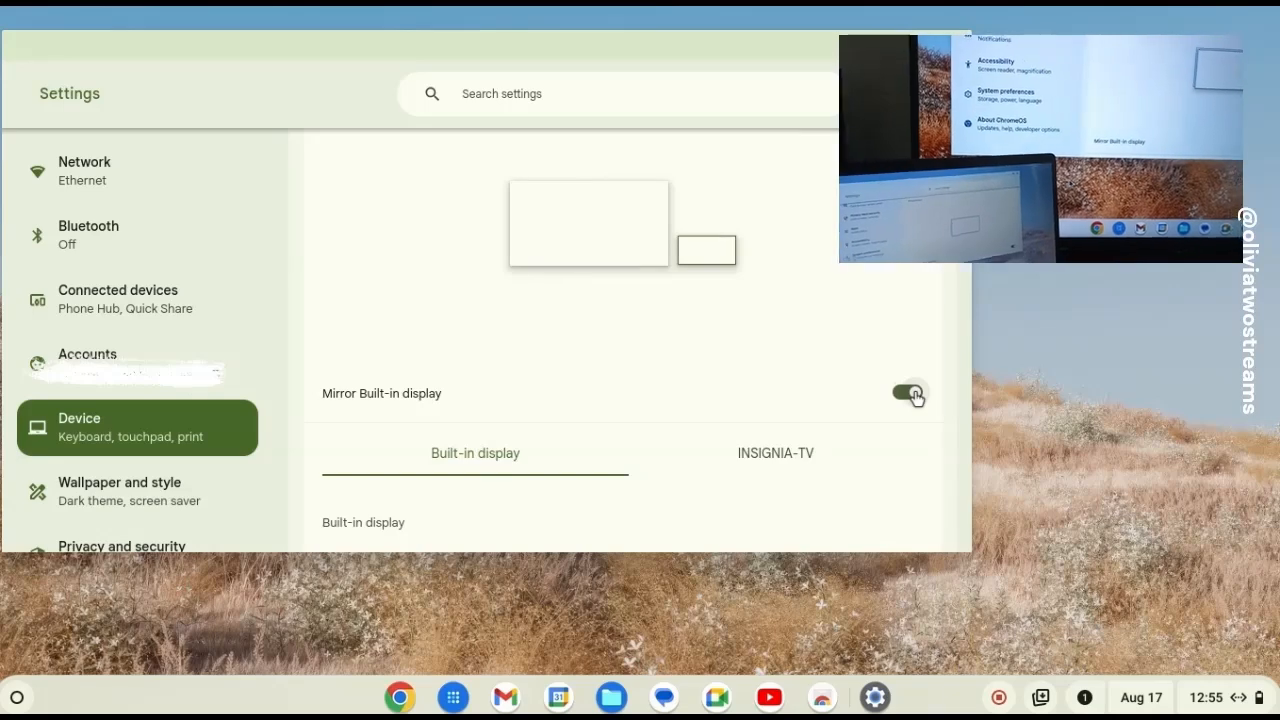
{"action": "left_click", "coordinate": [906, 393]}
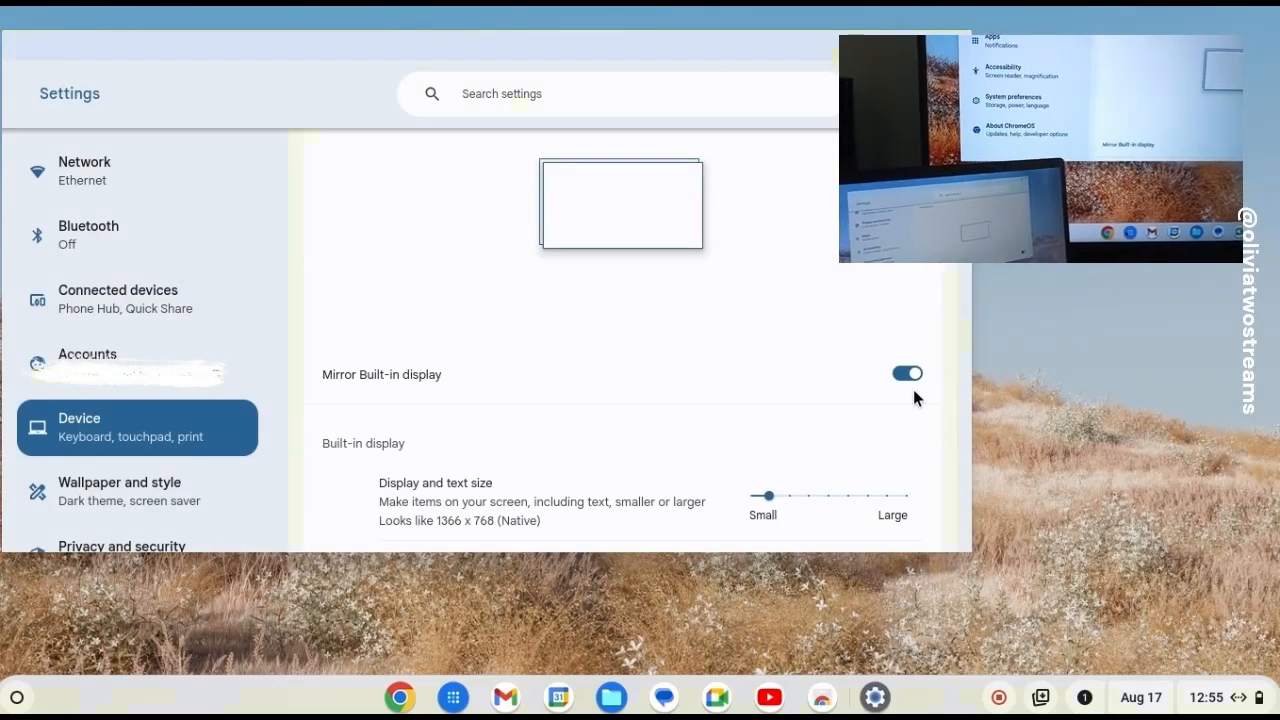